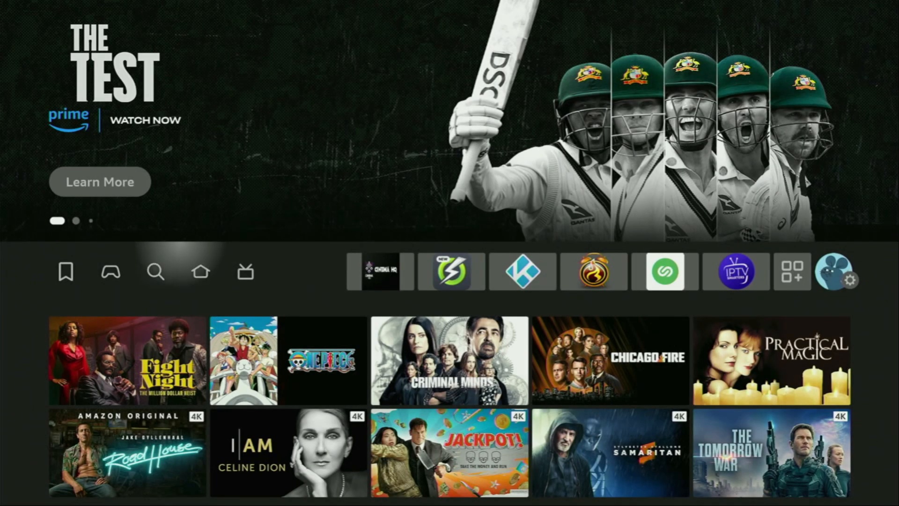
Step: Search for 'Do' and pick the Downloader suggestion to show its results page
click(156, 272)
text(Do)
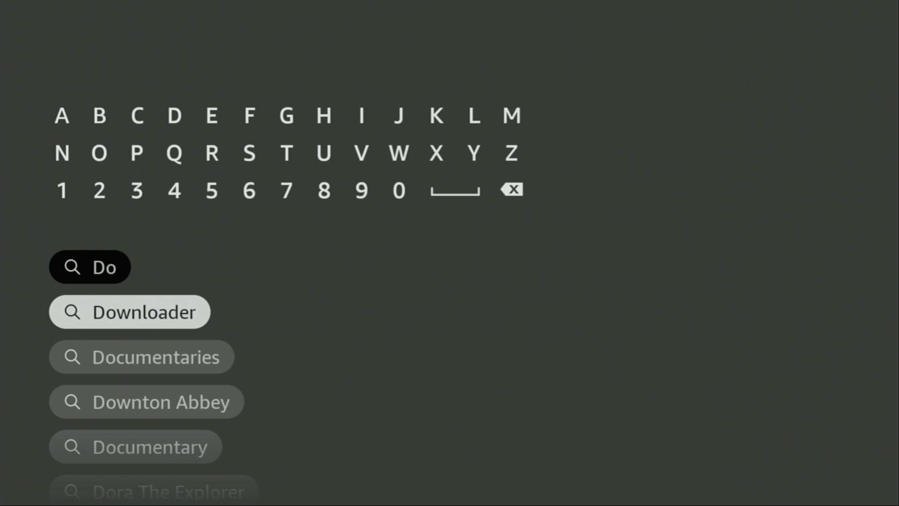
click(130, 312)
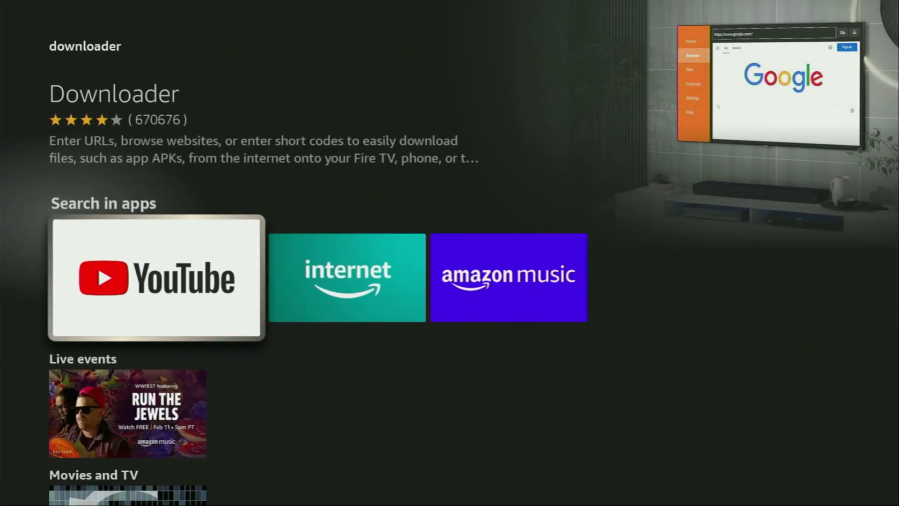
Step: Go back Home and browse Settings to the My Fire TV page listing About and Developer options
key(Right)
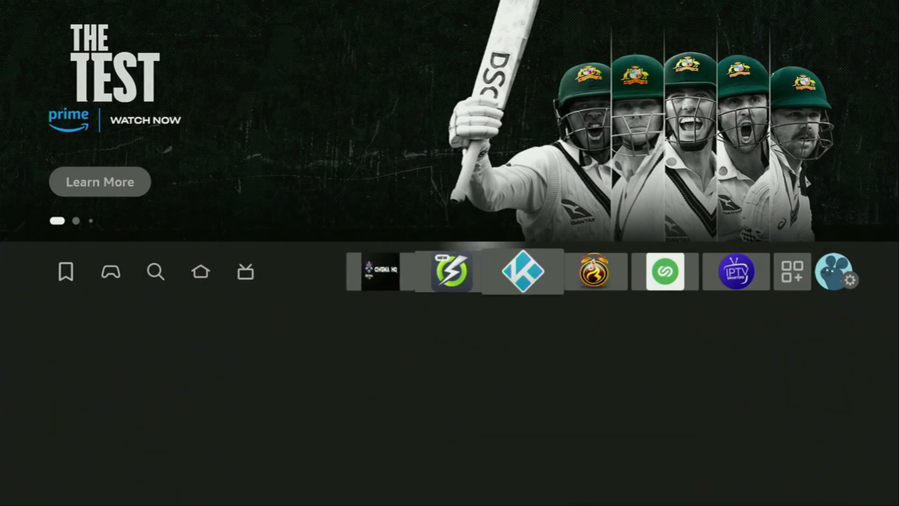
click(854, 280)
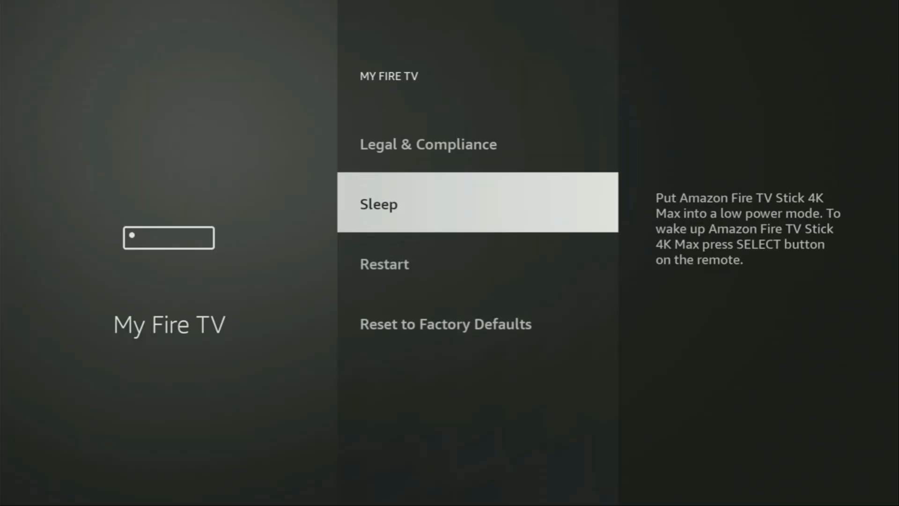
scroll(up, 3)
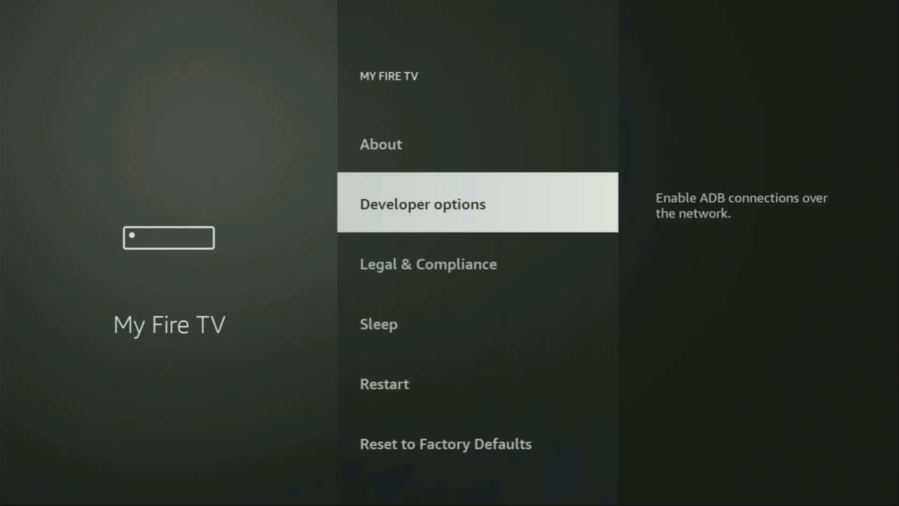
key(up)
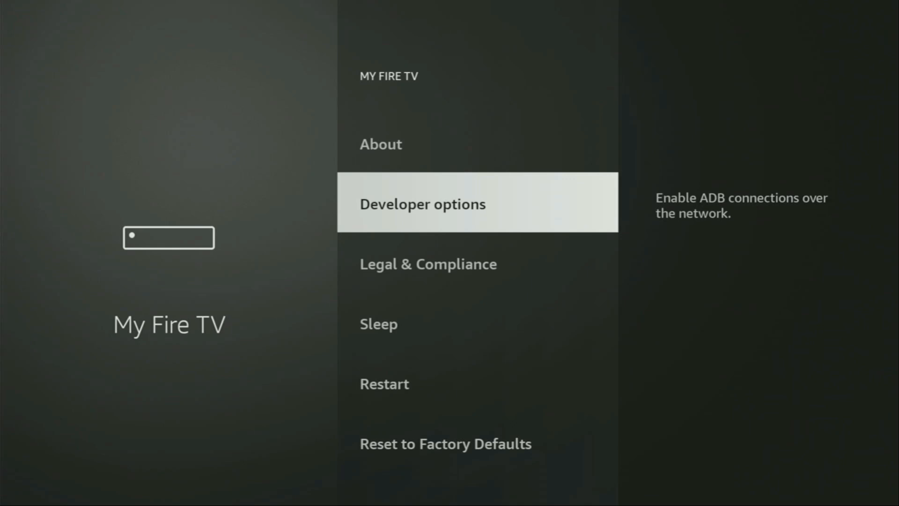
key(down)
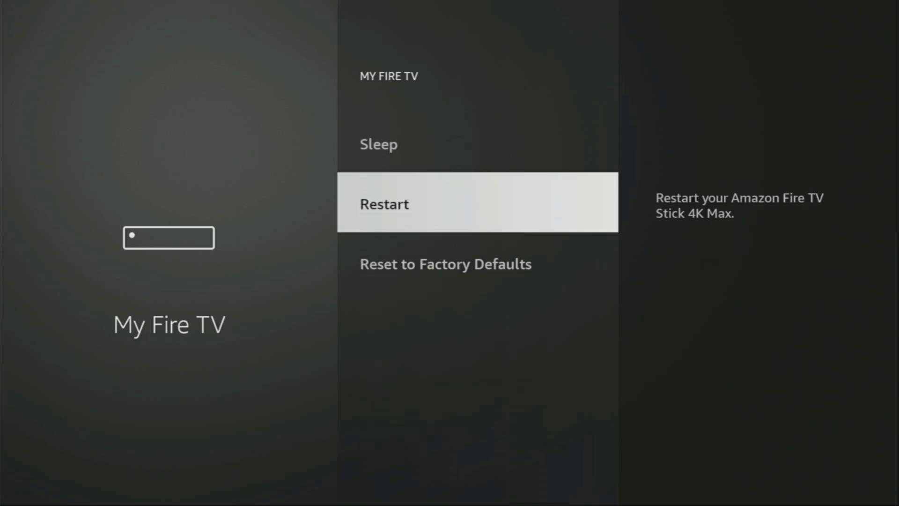
scroll(up, 3)
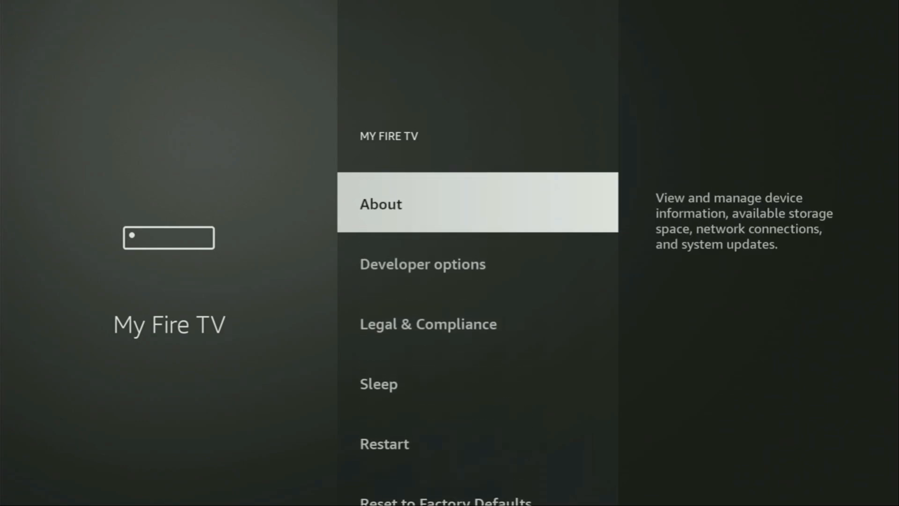
click(380, 203)
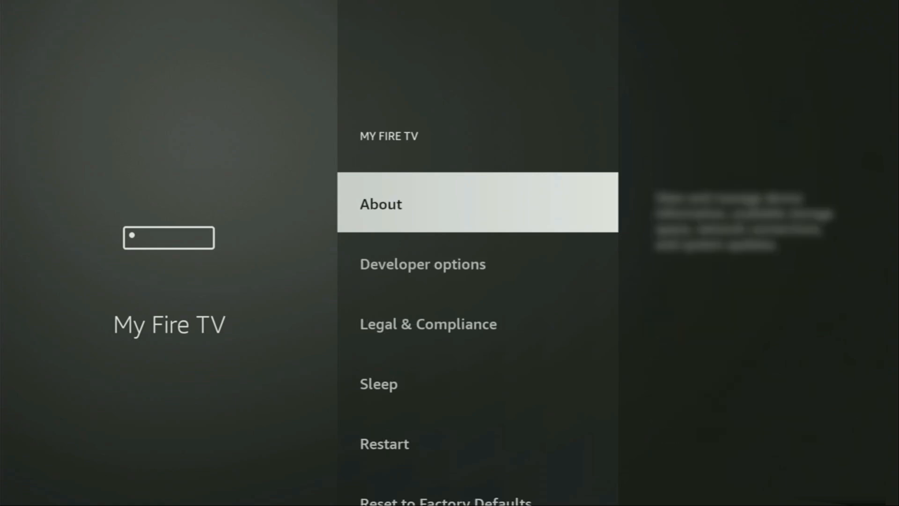
Step: Open Developer options > Install unknown apps and scroll the app list to Downloader
click(423, 264)
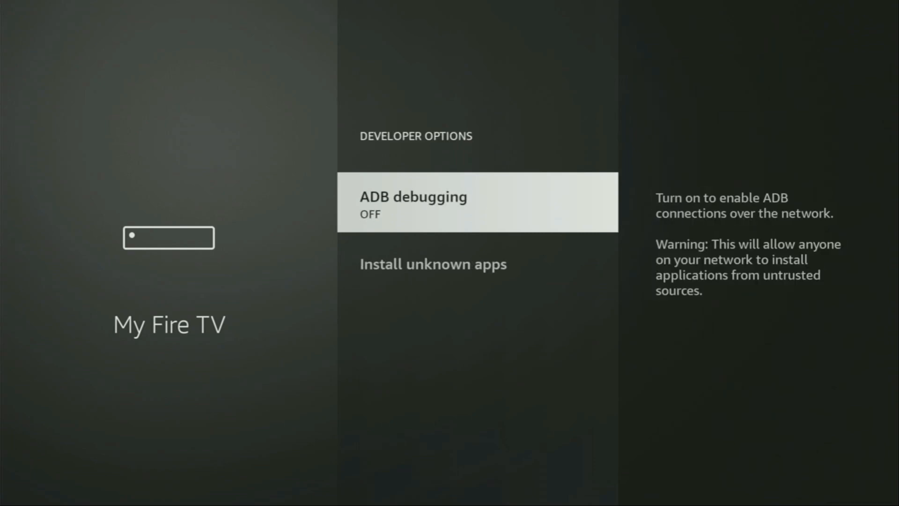
click(476, 202)
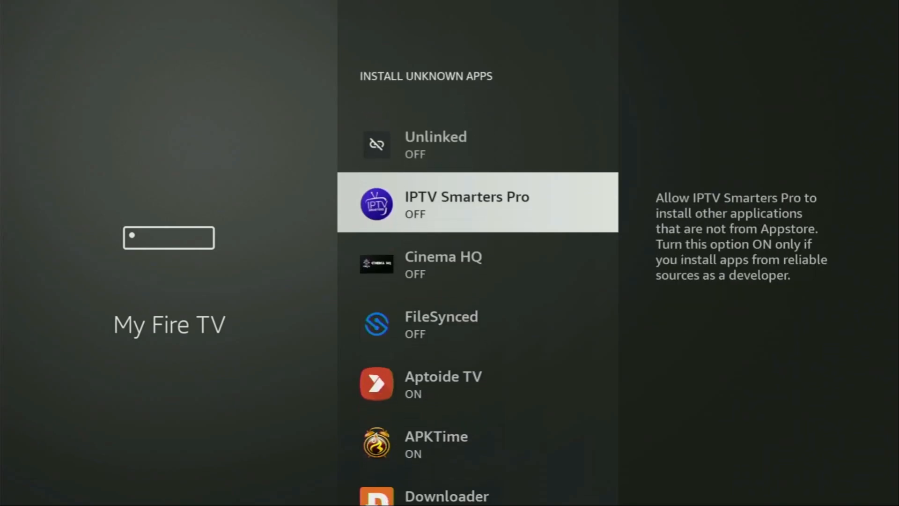
scroll(down, 3)
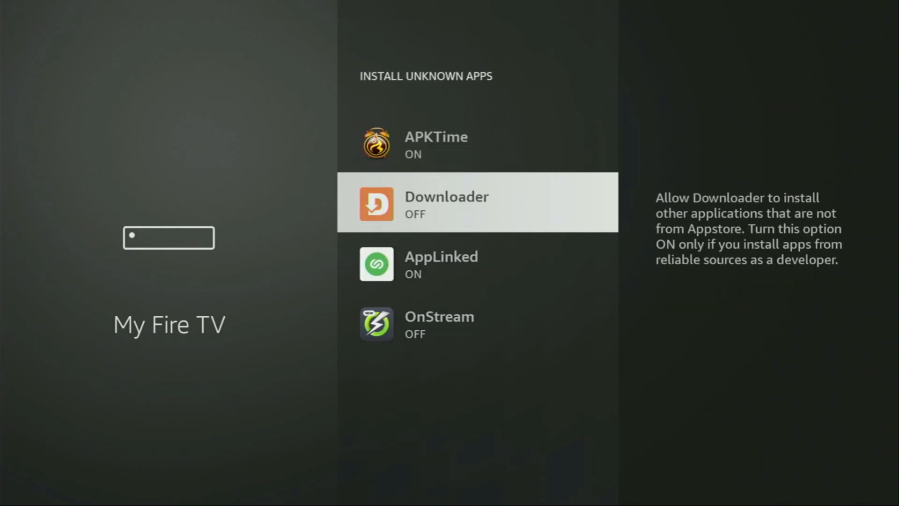
scroll(down, 3)
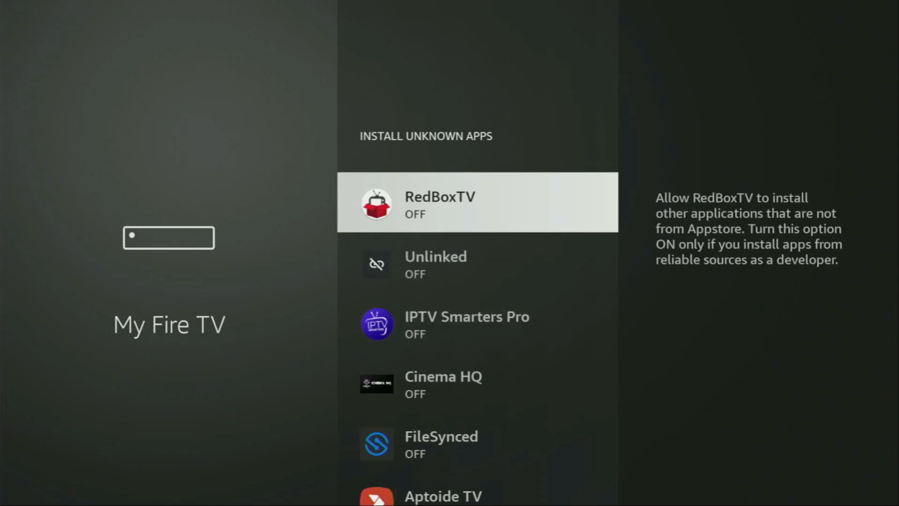
scroll(down, 3)
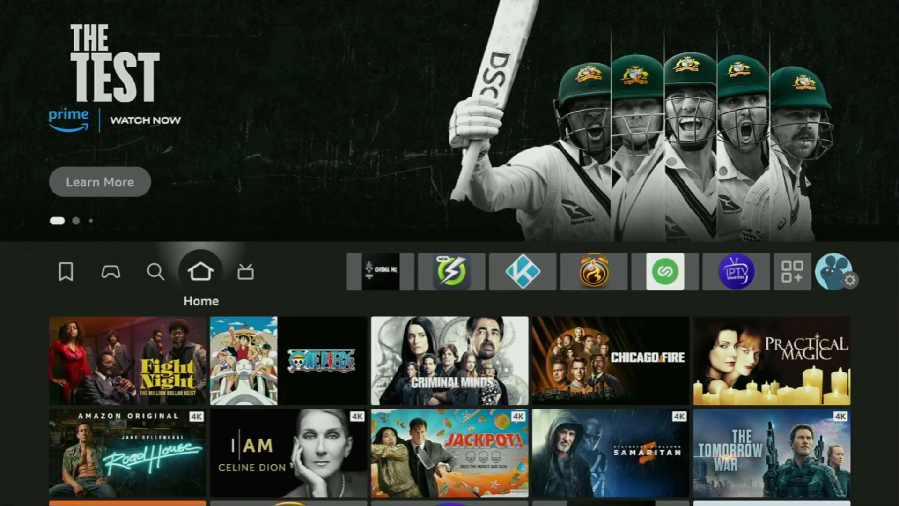
Step: From Home, open Your Apps & Channels listing NordVPN and Downloader
click(665, 271)
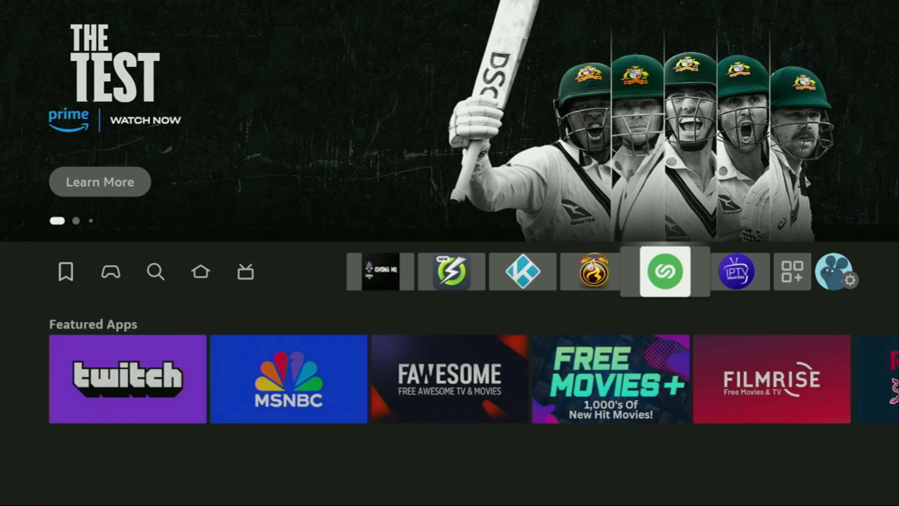
click(792, 271)
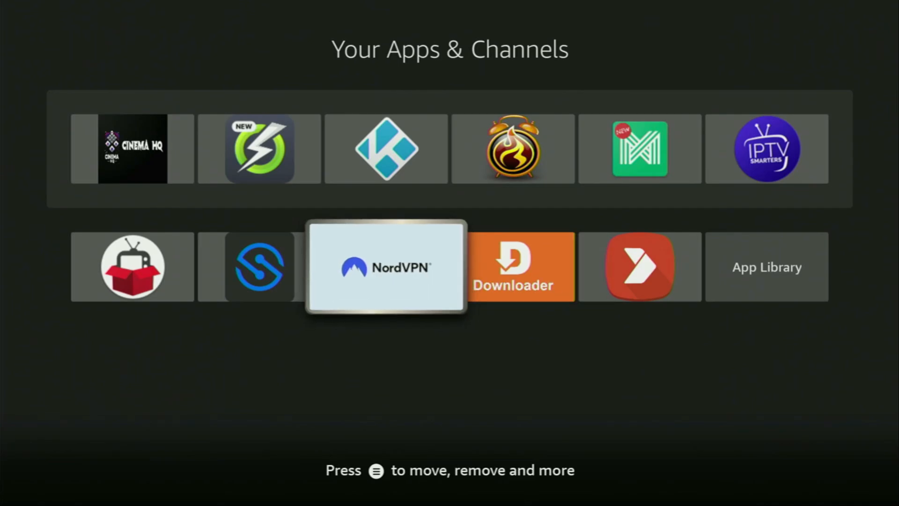
Step: Launch NordVPN, browse Countries, then from Home quick-connect to France – Paris #641
click(385, 266)
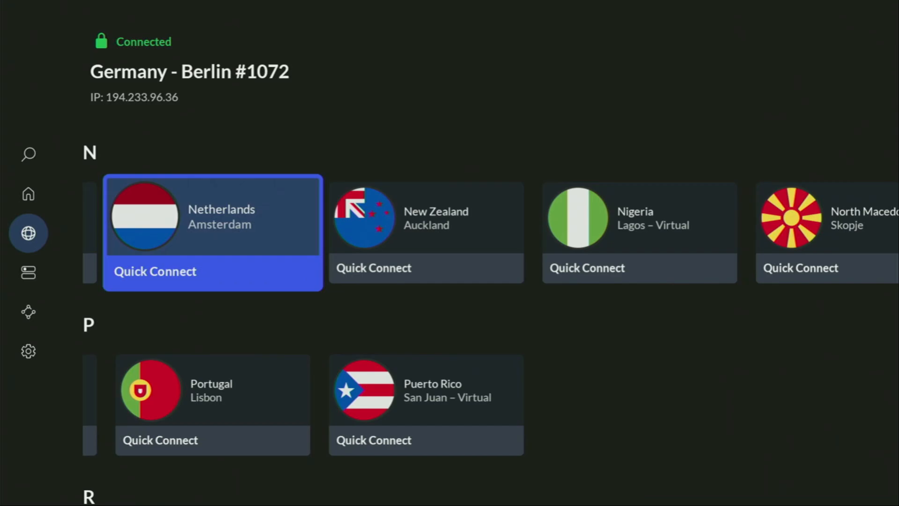
scroll(down, 3)
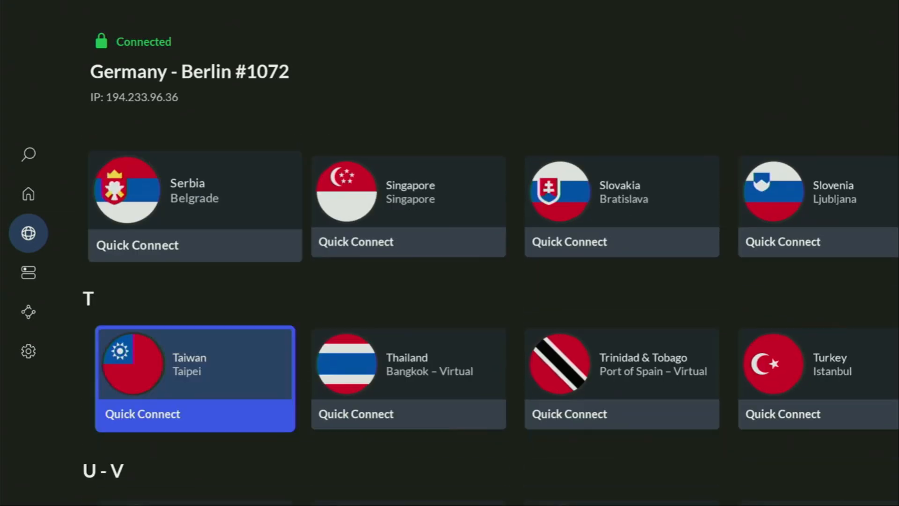
scroll(down, 3)
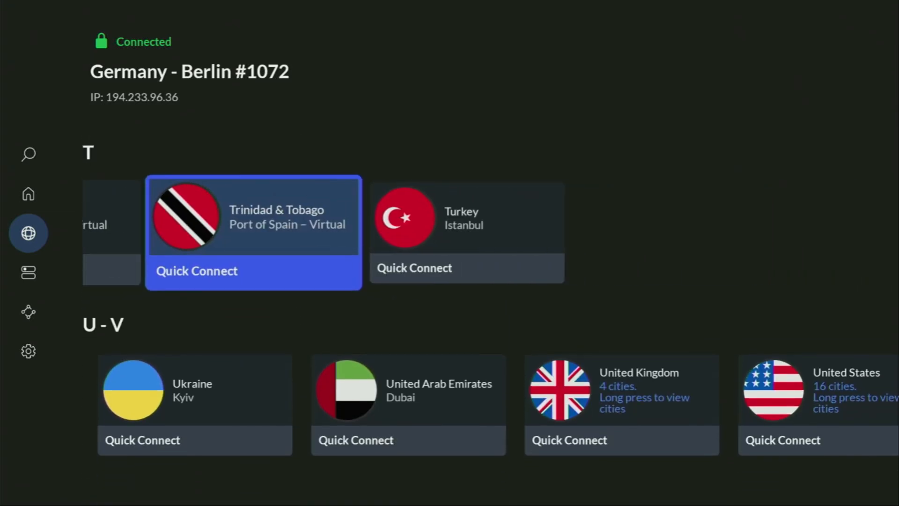
click(28, 233)
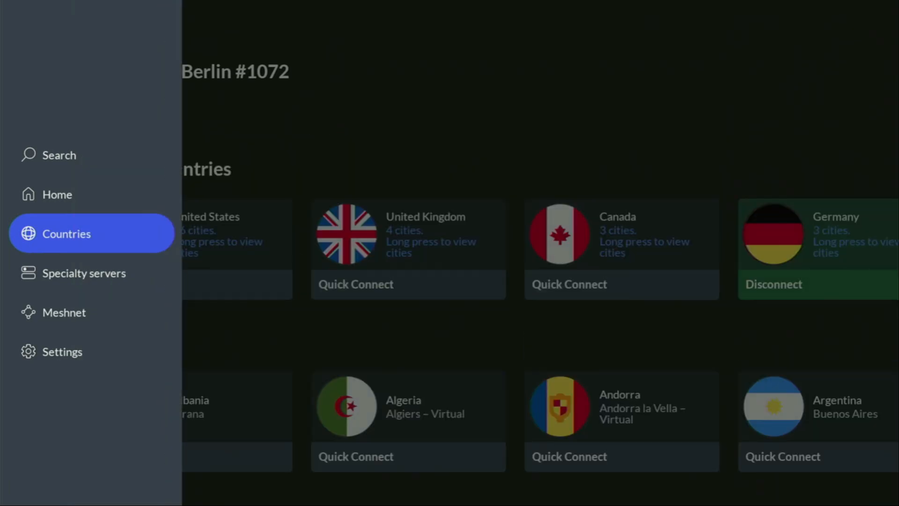
click(56, 194)
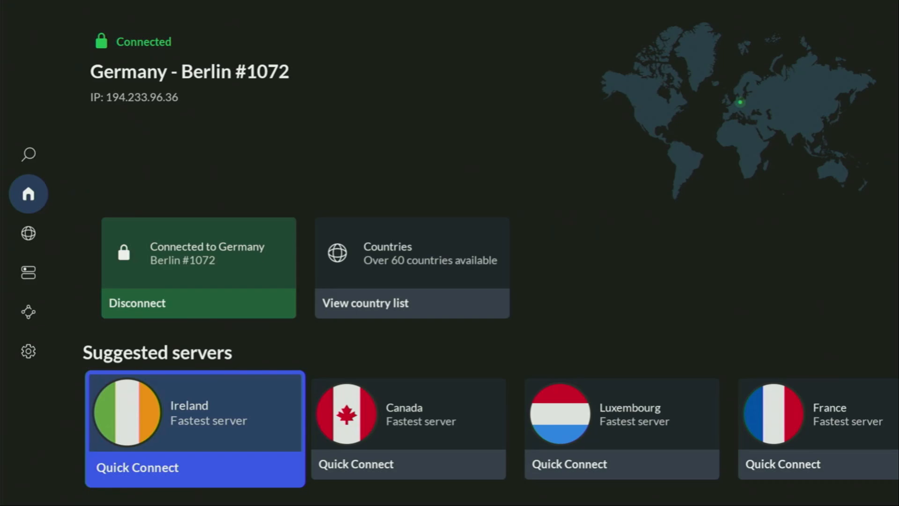
scroll(left, 3)
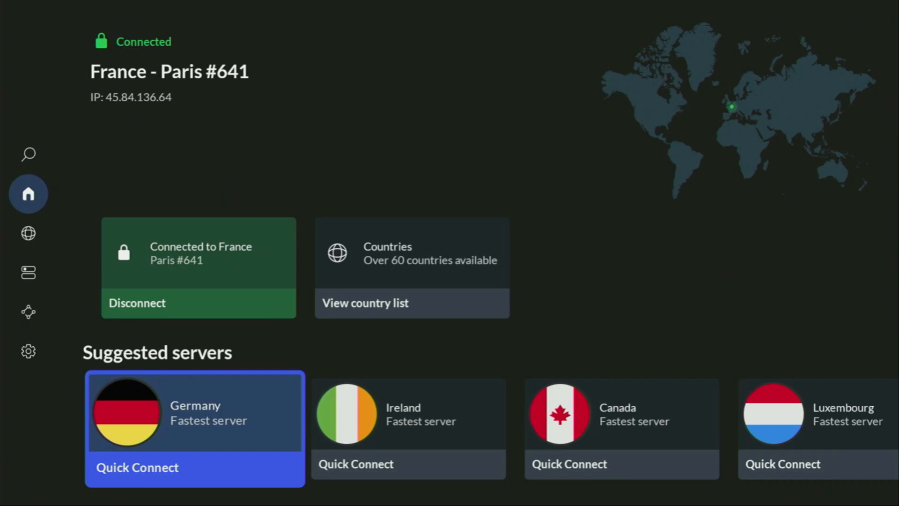
click(27, 233)
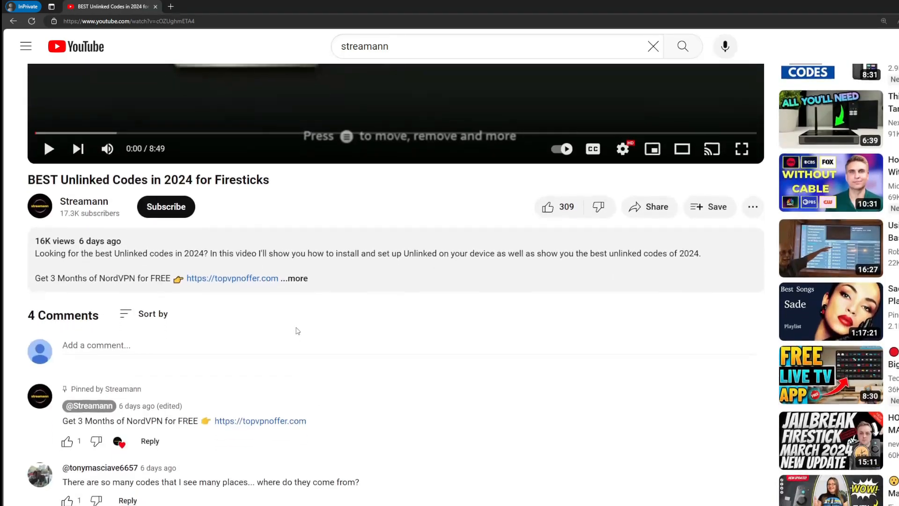
Step: Expand the video description, highlight the pinned topvpnoffer.com link, and launch Downloader
click(294, 278)
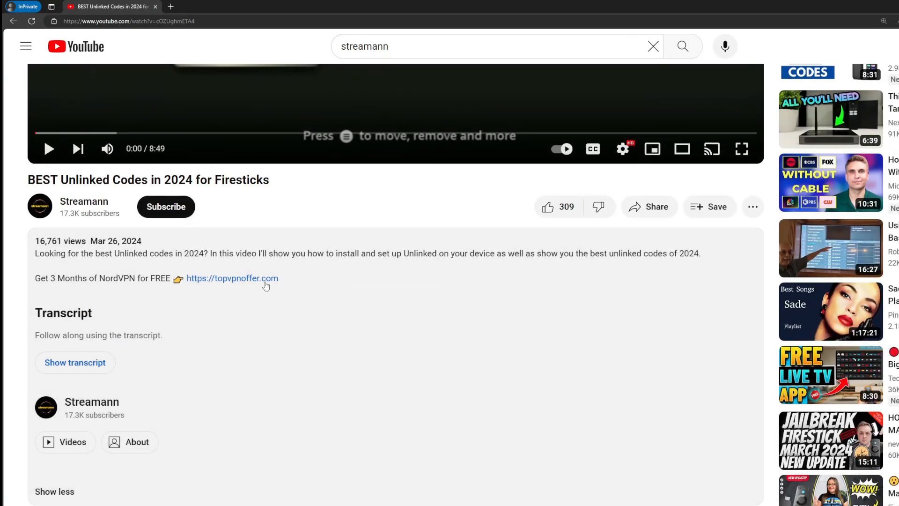
scroll(down, 3)
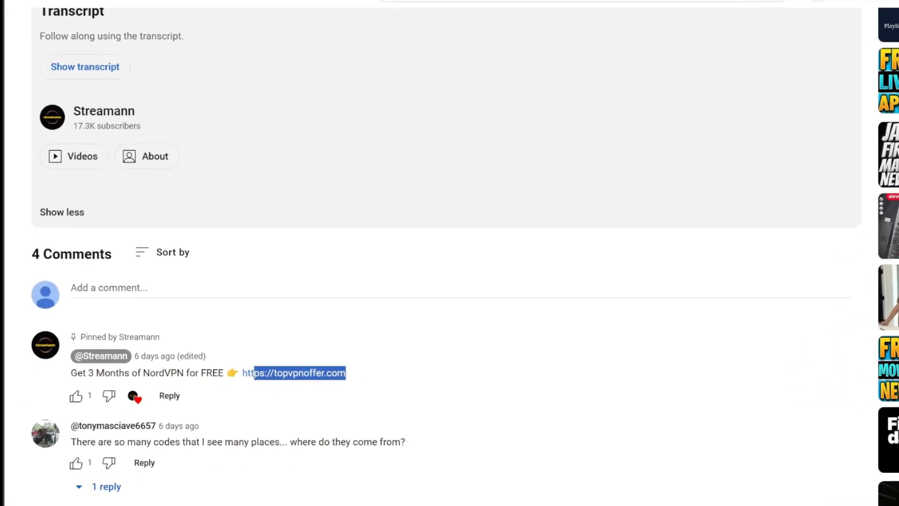
click(297, 373)
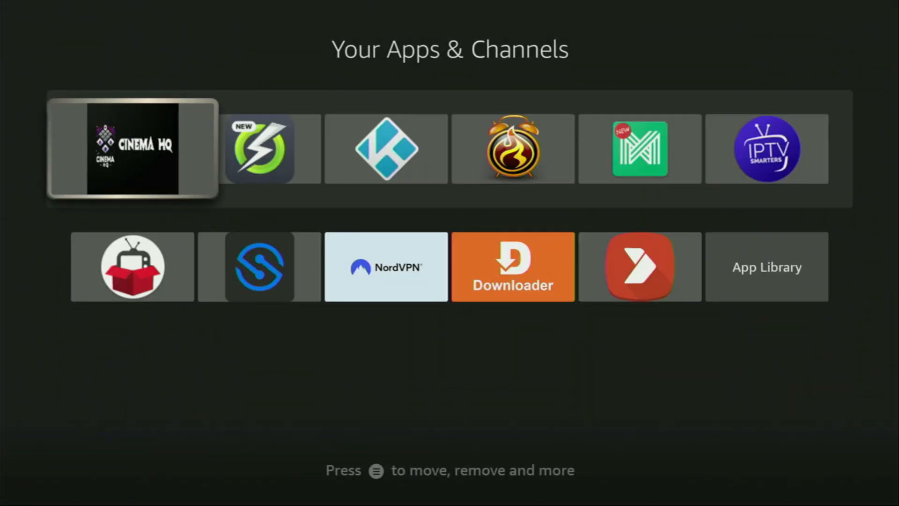
click(512, 266)
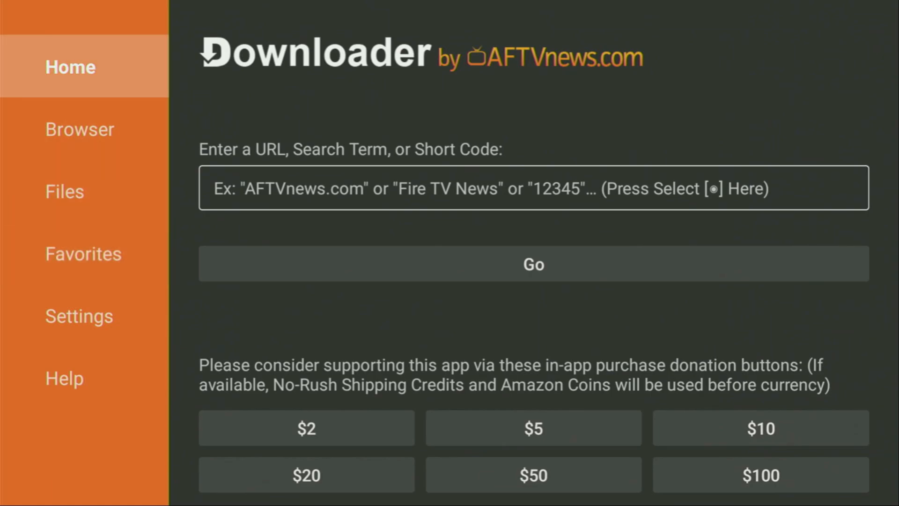
Step: Enter tivimate.com in Downloader's URL field using the on-screen keyboard
click(534, 189)
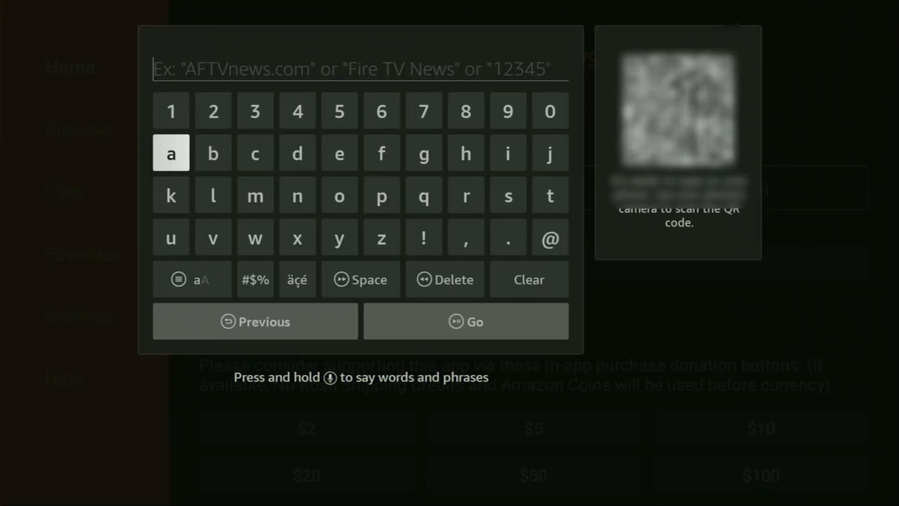
mouse_move(508, 195)
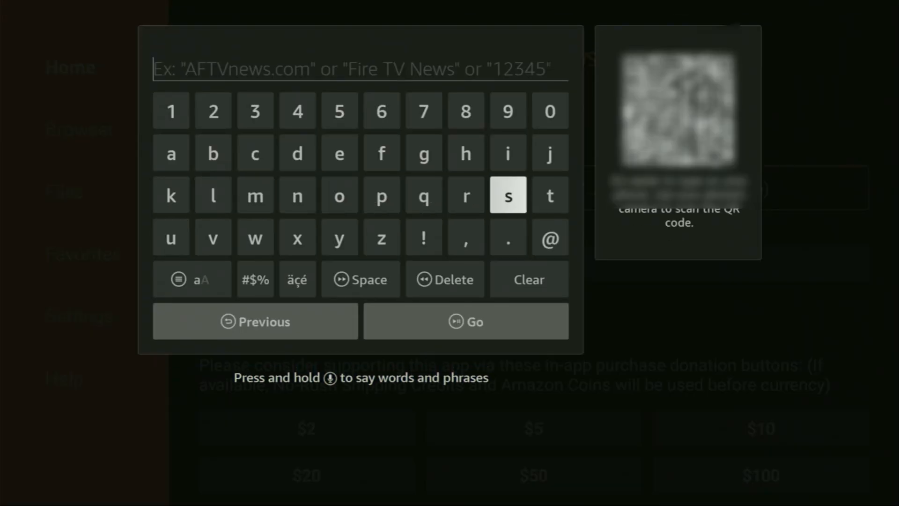
click(506, 152)
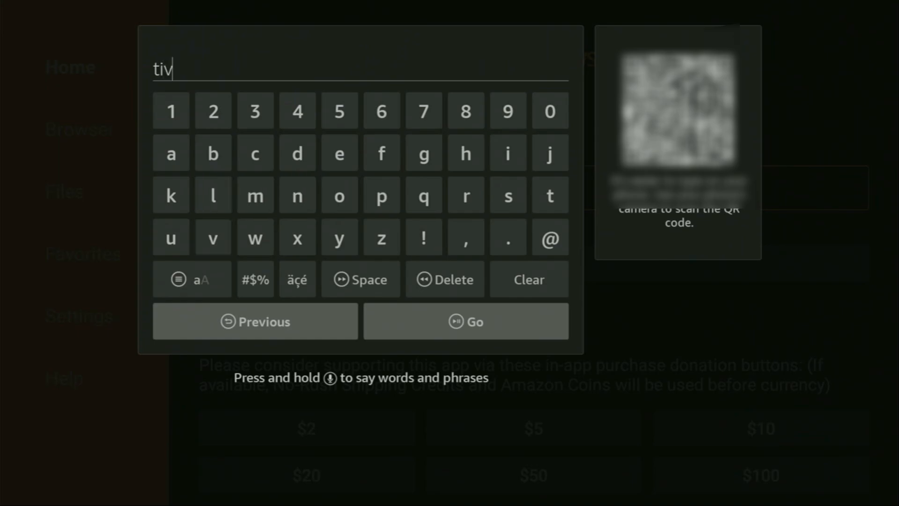
click(506, 153)
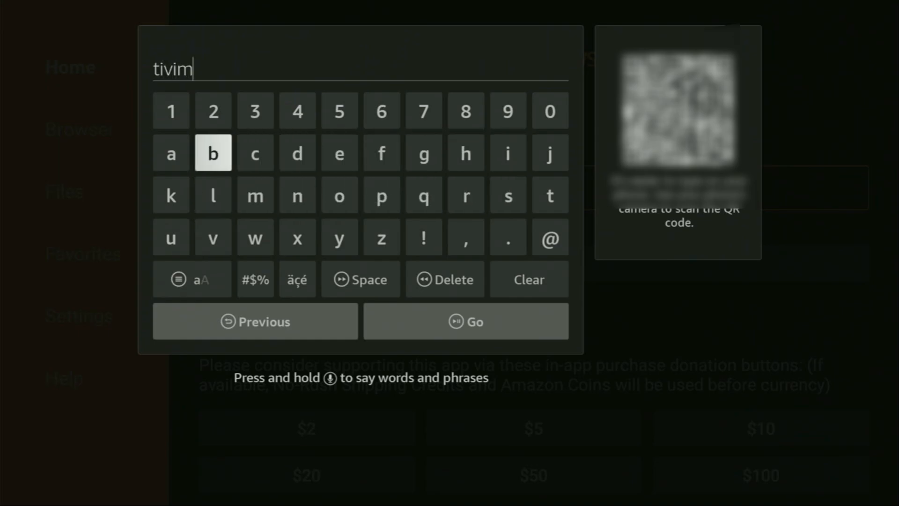
click(549, 194)
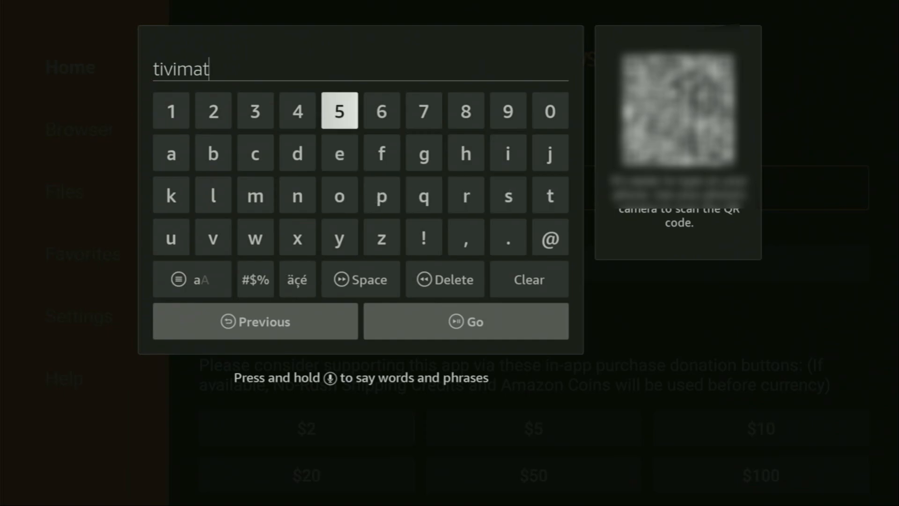
click(507, 238)
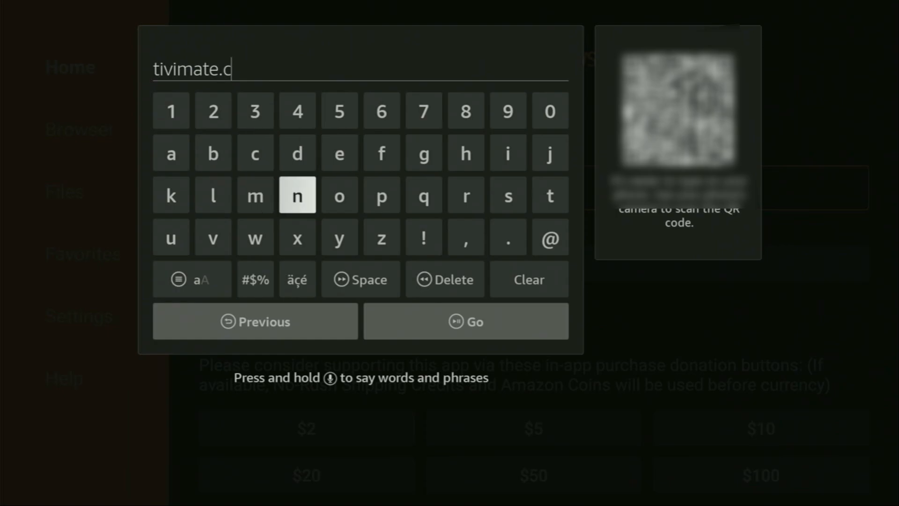
click(255, 237)
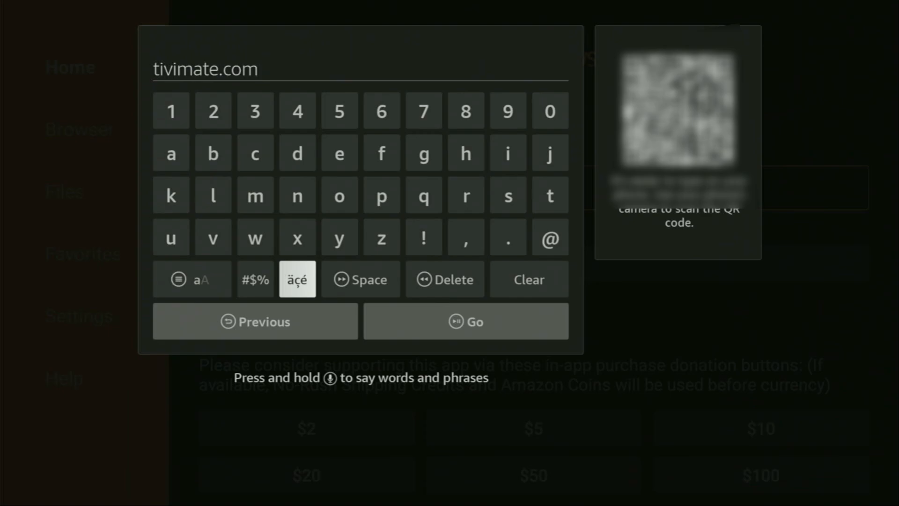
mouse_move(465, 321)
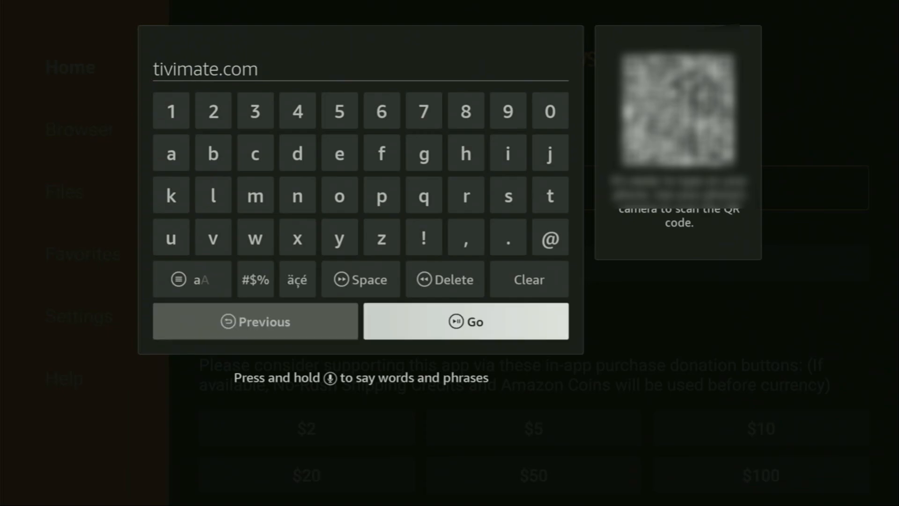
Step: Load tivimate.com and scroll to the Download now section showing code 272483
click(465, 321)
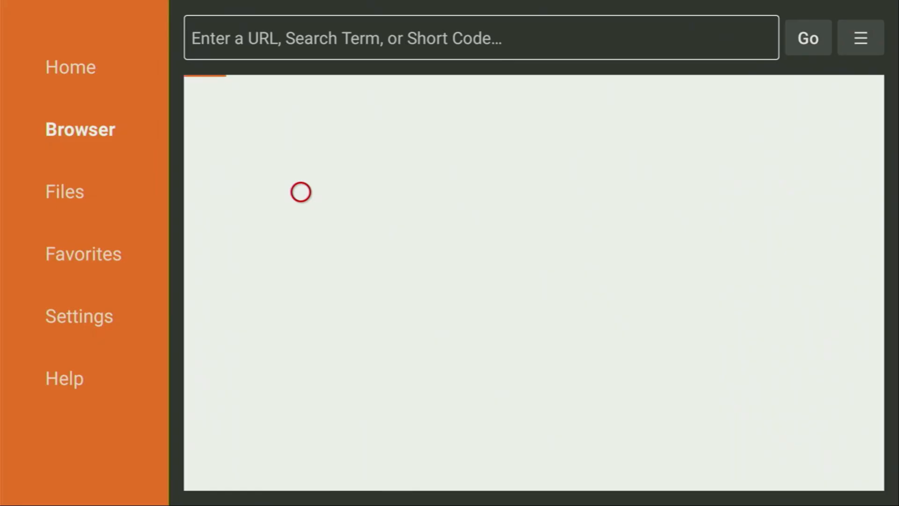
click(860, 38)
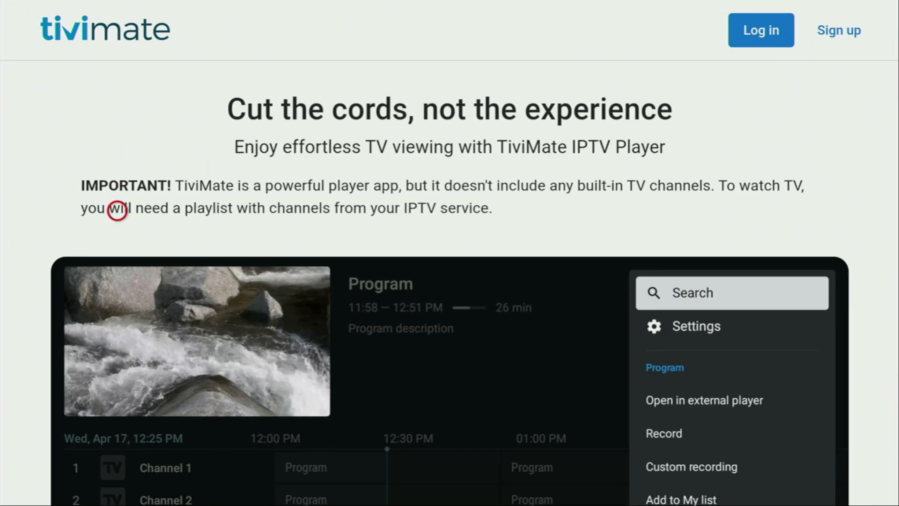
scroll(down, 3)
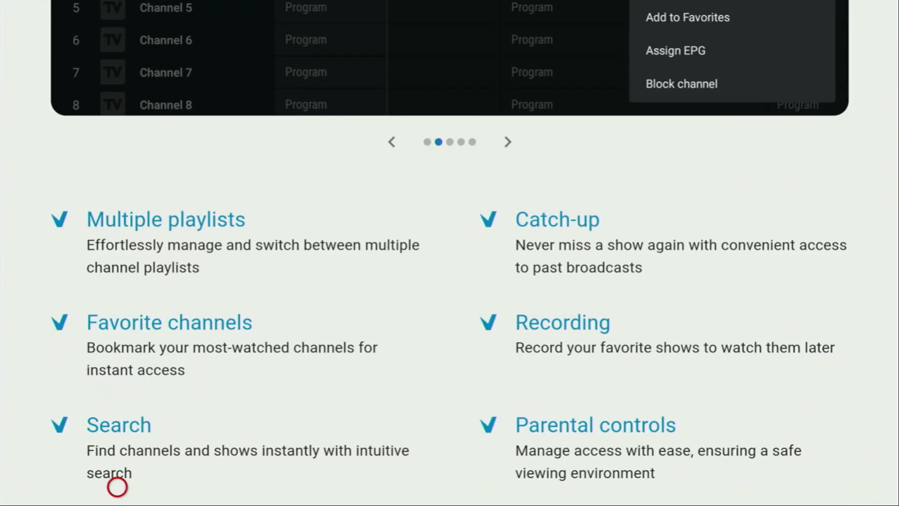
scroll(down, 3)
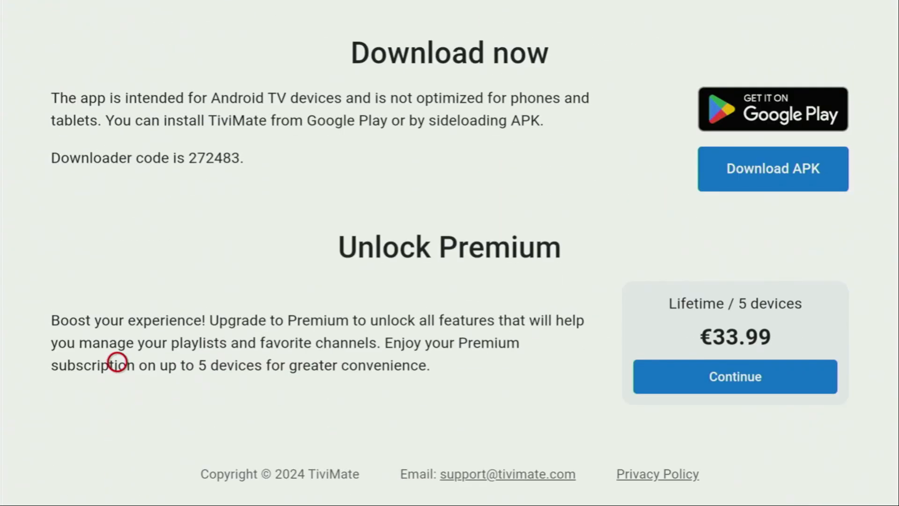
mouse_move(765, 205)
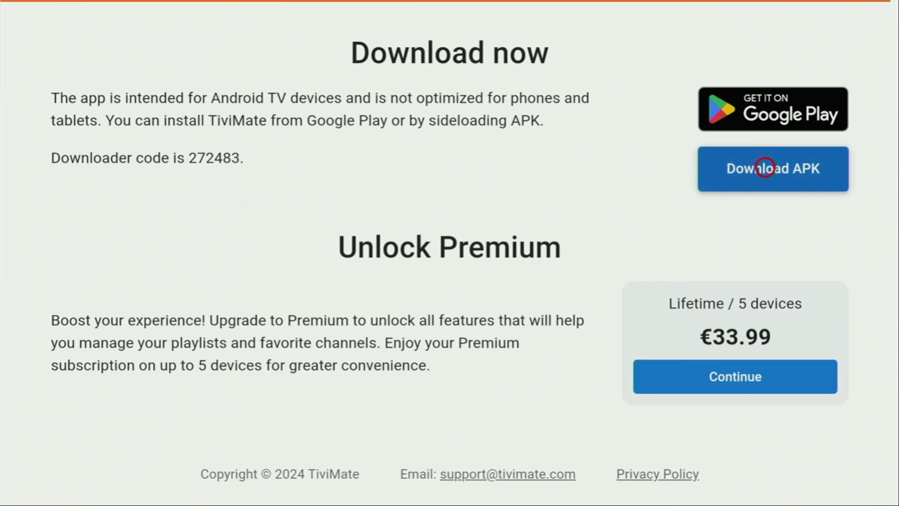
Step: Download and install the TiviMate APK, then delete the installer file
click(772, 169)
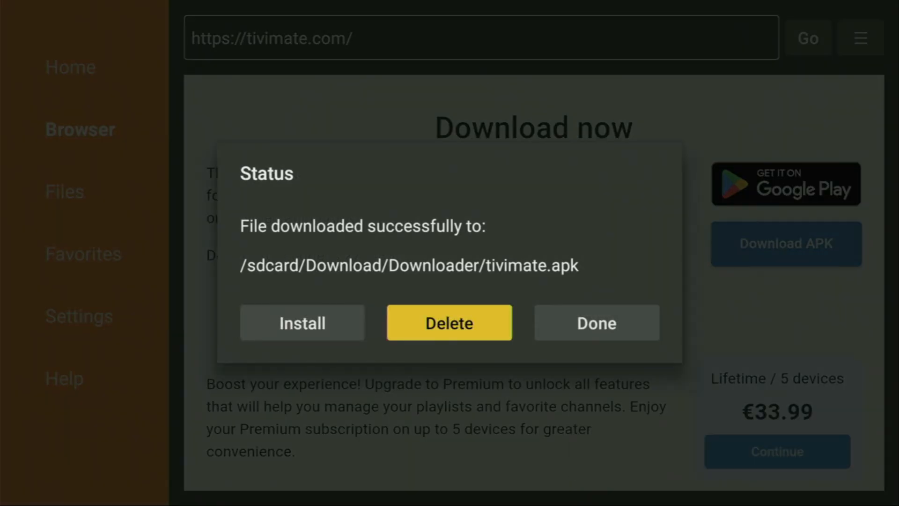
click(449, 323)
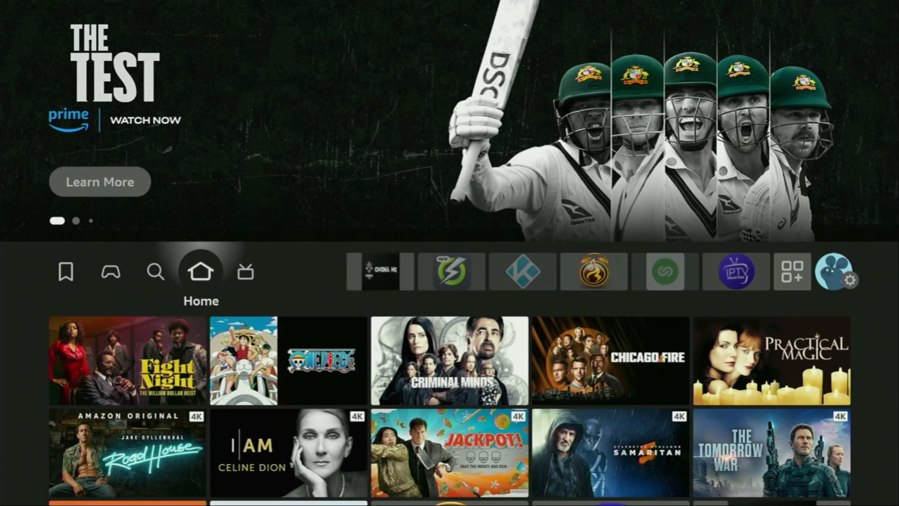
Step: In Your Apps & Channels, move TiviMate to the front and launch it
click(521, 271)
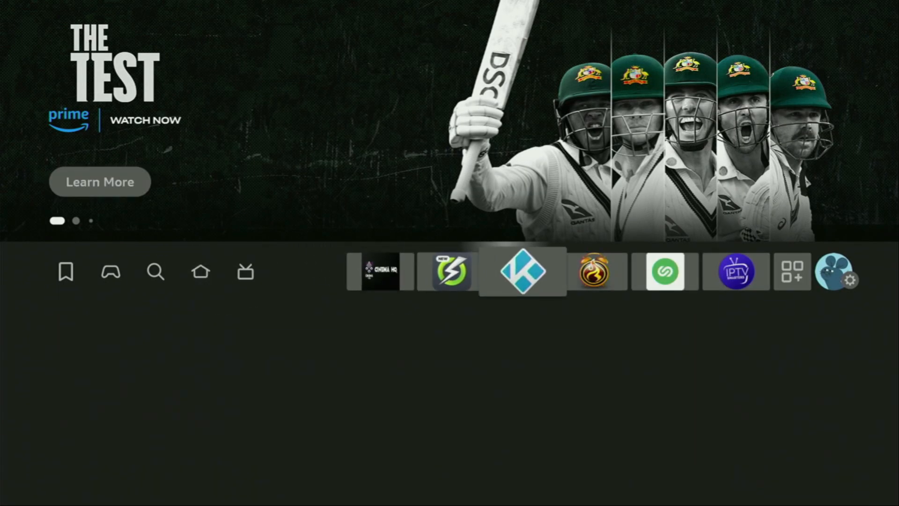
click(792, 271)
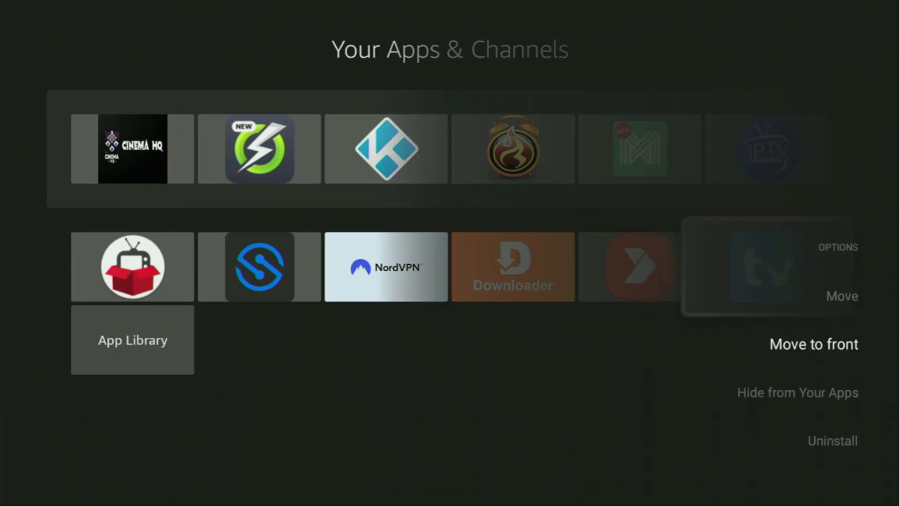
click(814, 344)
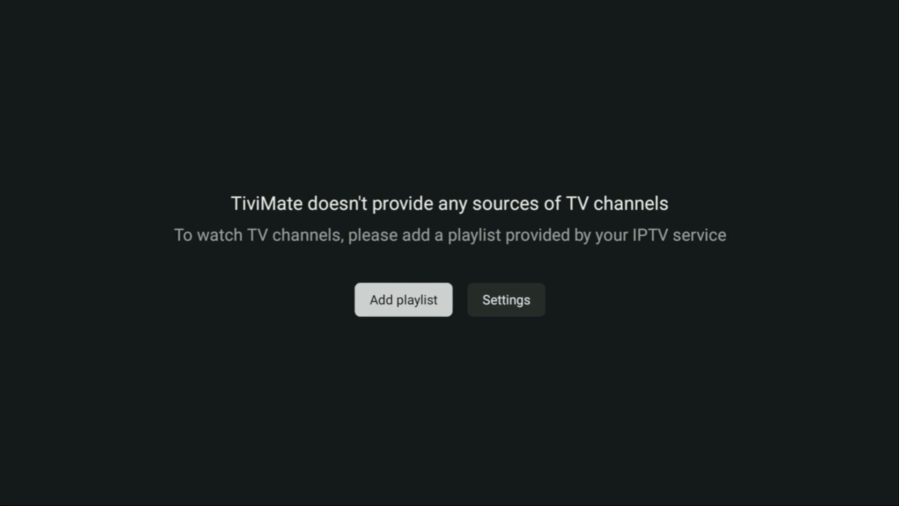
Step: Start Add playlist, preview the M3U playlist source options, then back out to Playlist type
click(403, 299)
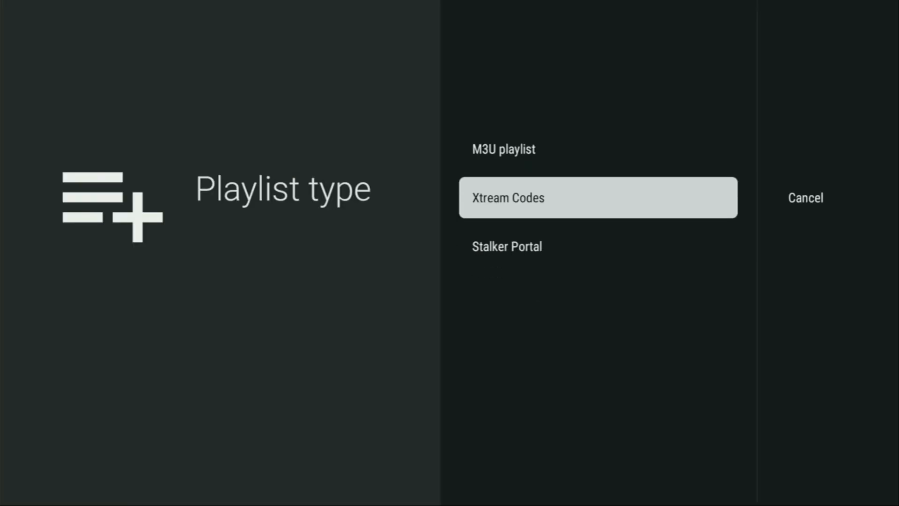
key(up)
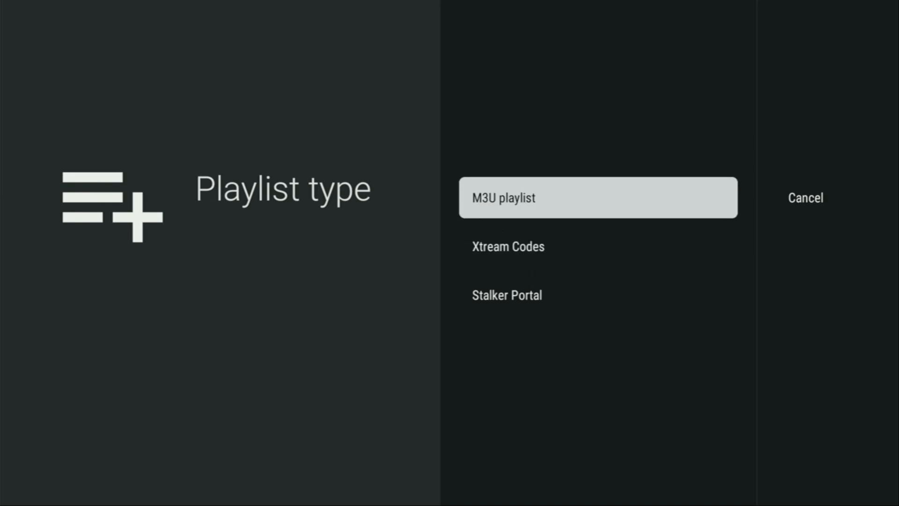
click(598, 197)
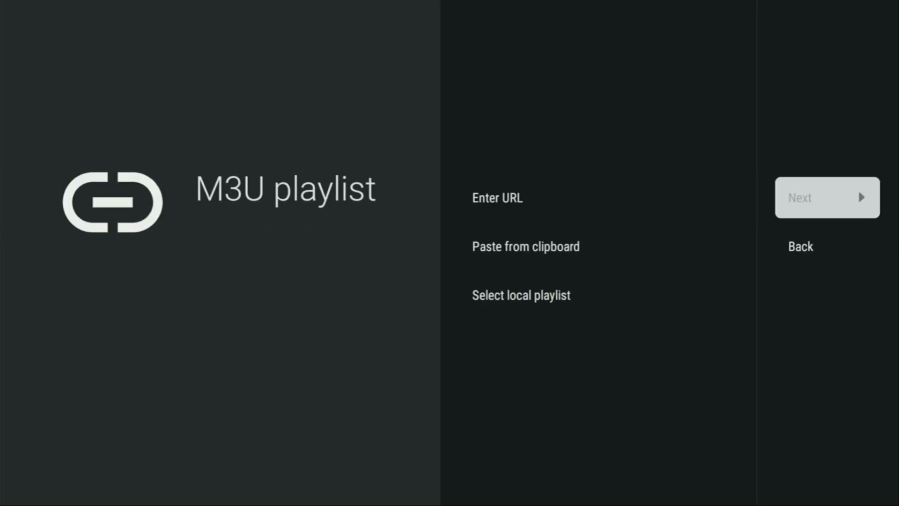
key(Down)
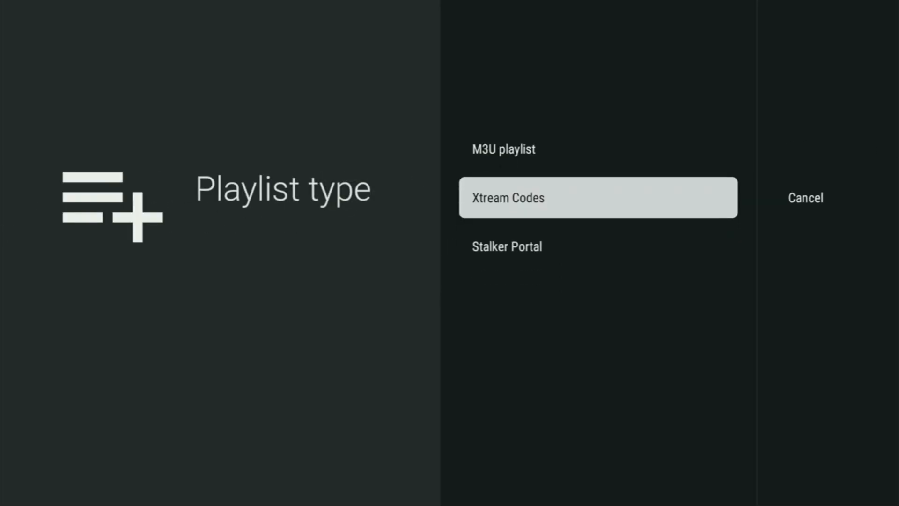
Step: Preview the Xtream Codes login fields down to Username, then cancel back to the welcome screen
click(598, 197)
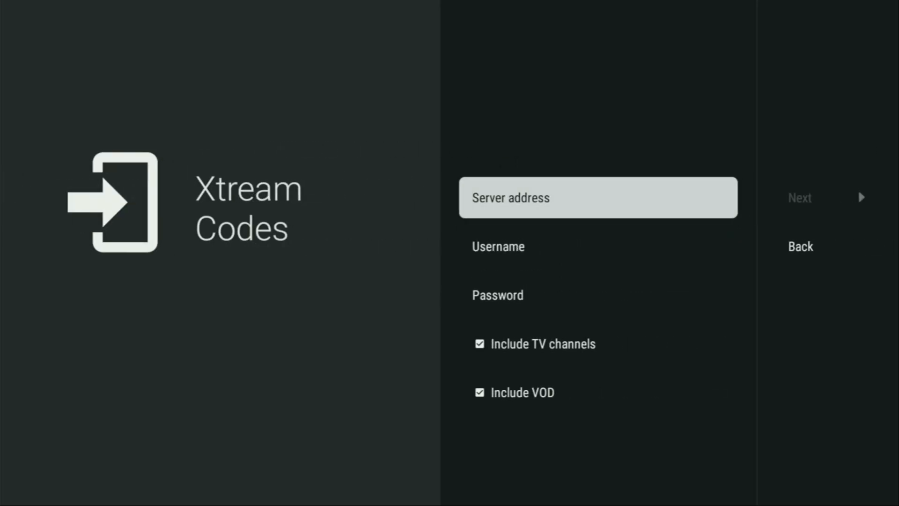
key(Down)
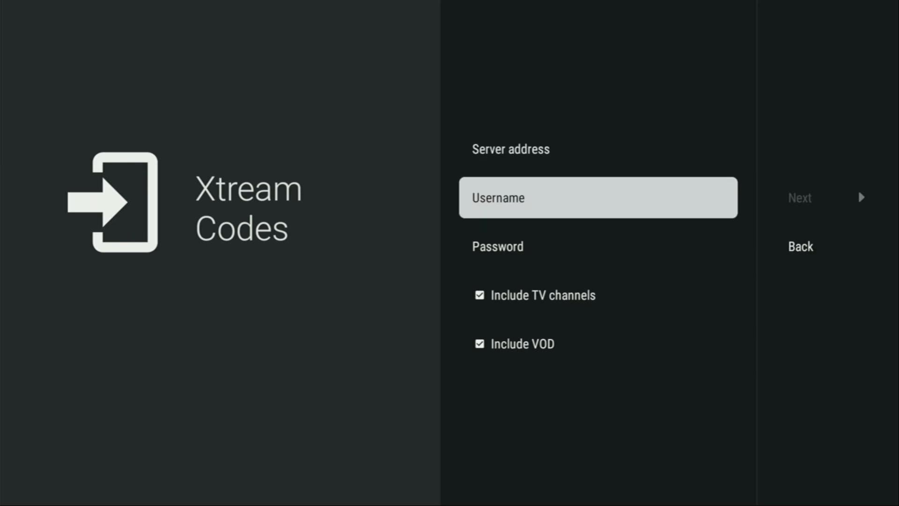
key(down)
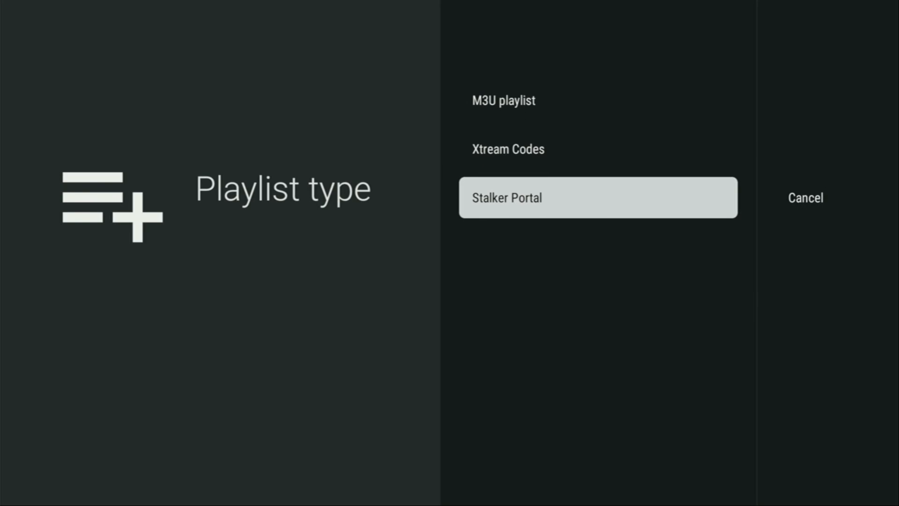
click(805, 198)
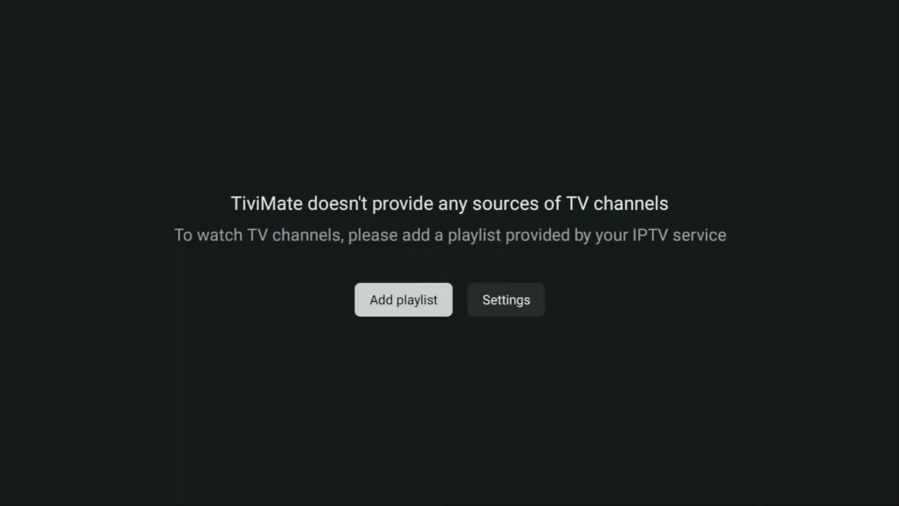